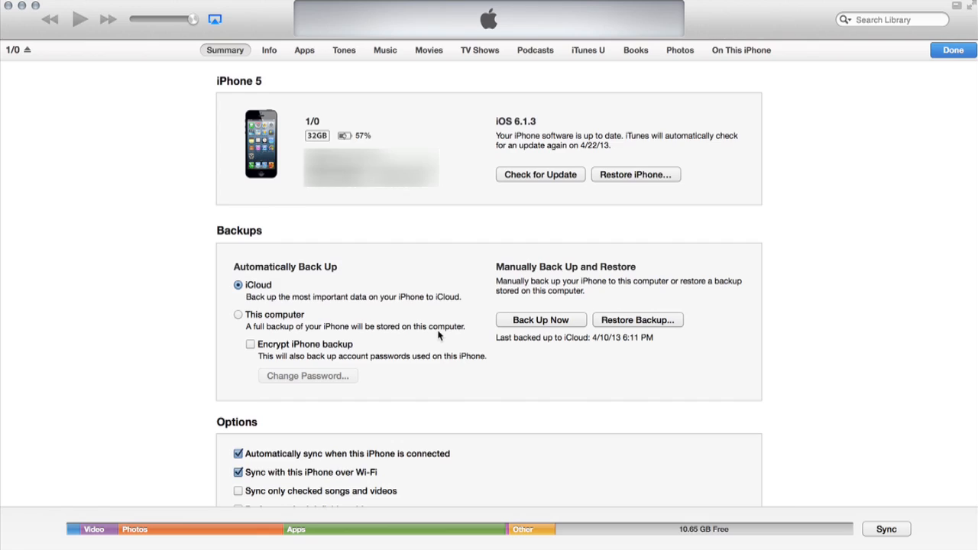
{"action": "mouse_move", "coordinate": [205, 294]}
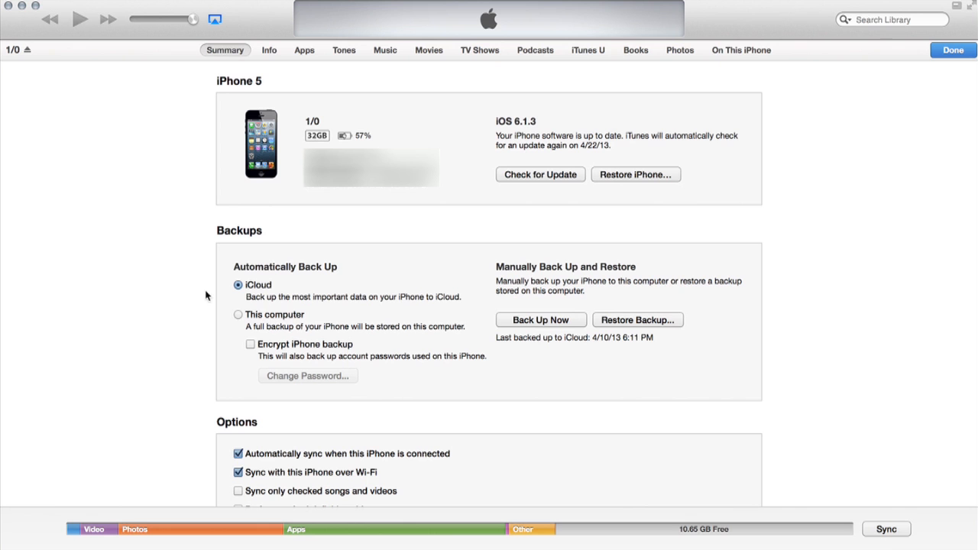